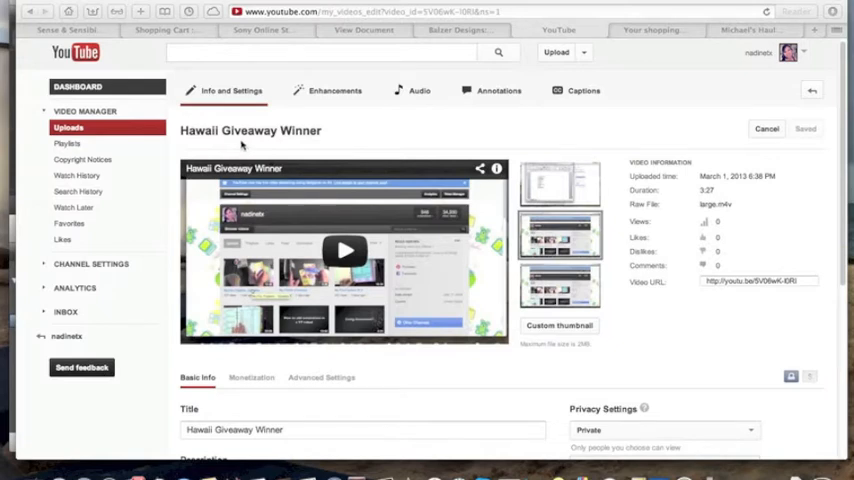
{"action": "mouse_move", "coordinate": [305, 143]}
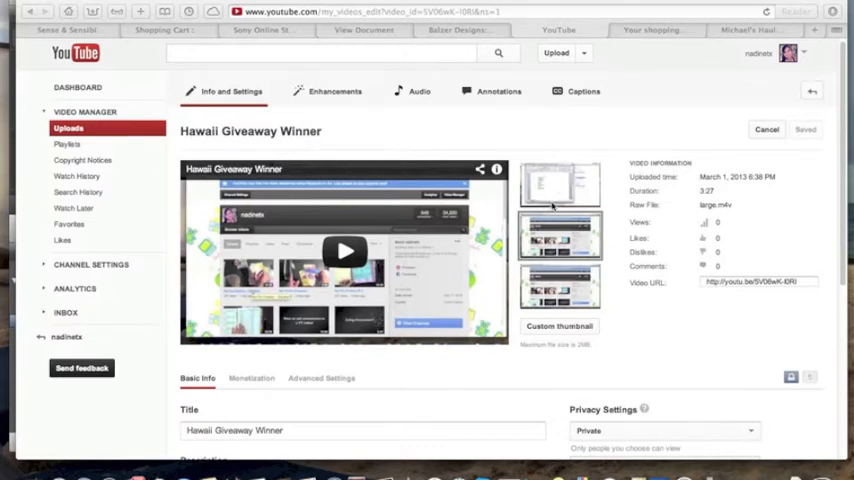
{"action": "mouse_move", "coordinate": [543, 185]}
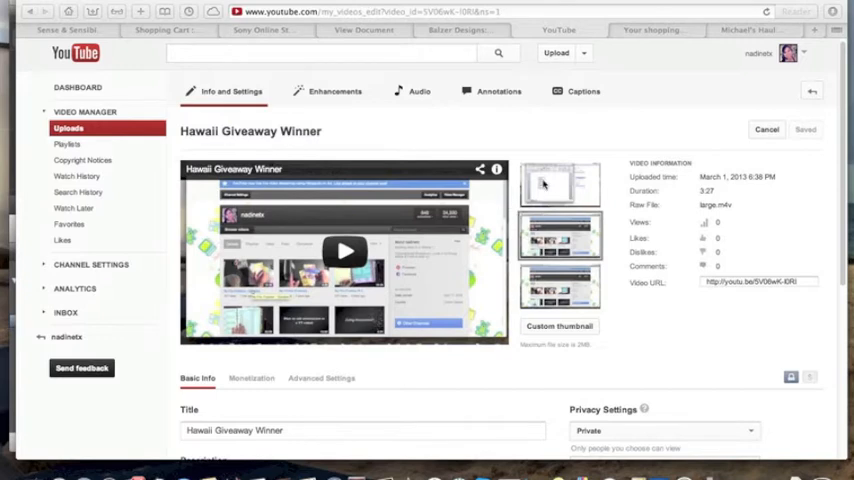
{"action": "mouse_move", "coordinate": [548, 205]}
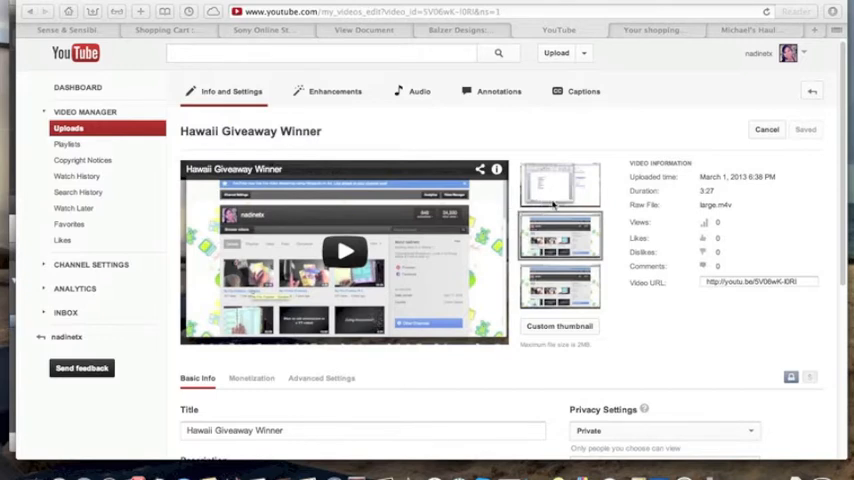
{"action": "mouse_move", "coordinate": [562, 277]}
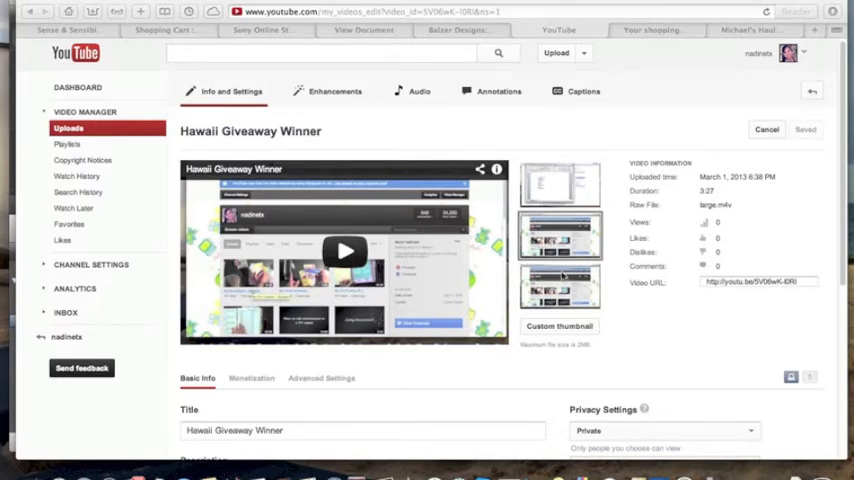
{"action": "mouse_move", "coordinate": [560, 288]}
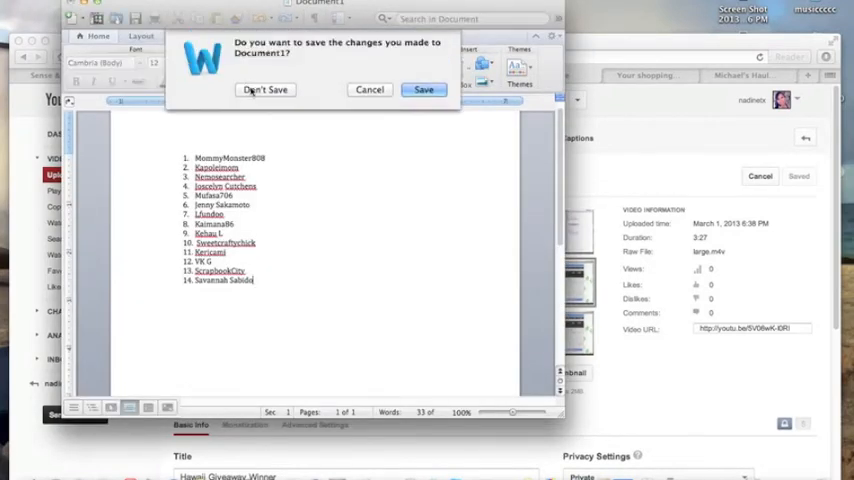
Discard the entrant list document and open the 'And the Winner is…' screenshot from the desktop
{"action": "left_click", "coordinate": [265, 90]}
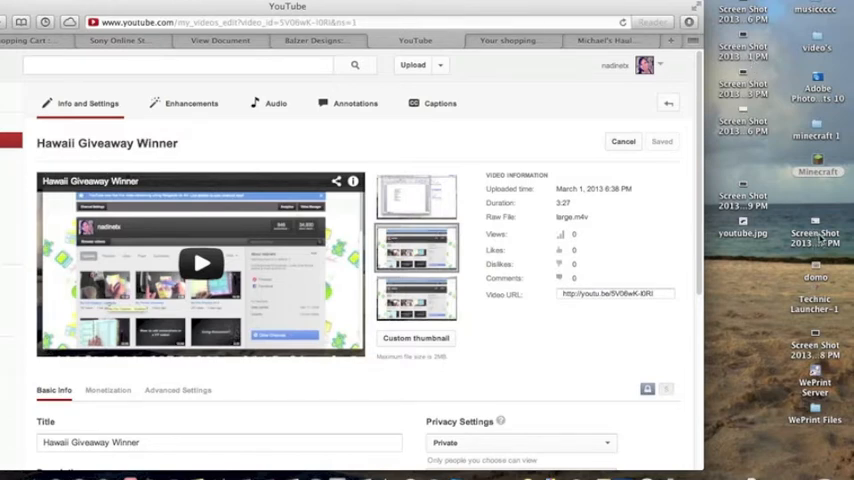
{"action": "left_click", "coordinate": [815, 237]}
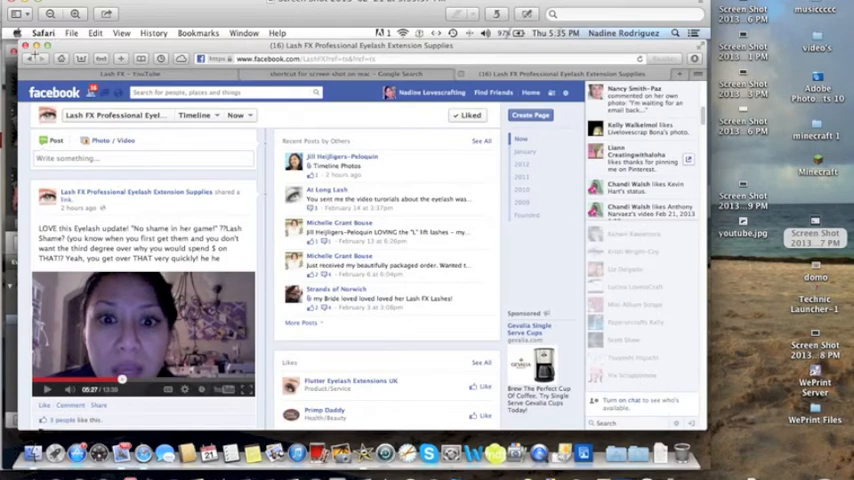
{"action": "mouse_move", "coordinate": [153, 18]}
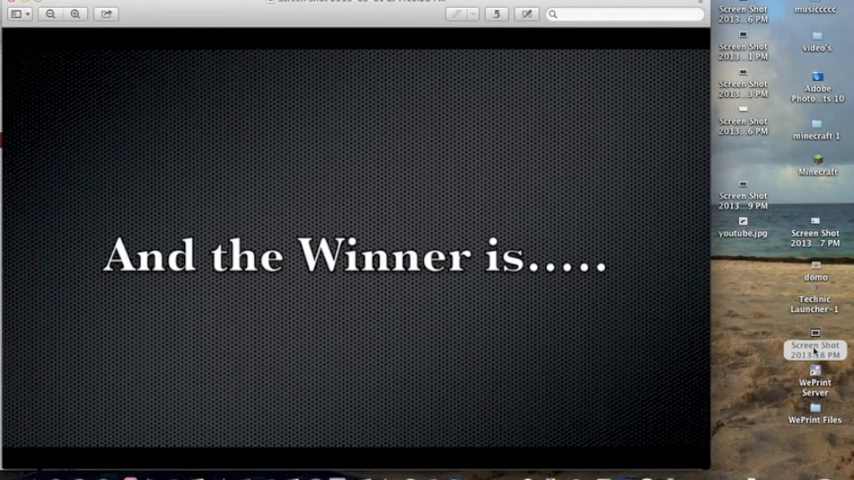
{"action": "mouse_move", "coordinate": [751, 248]}
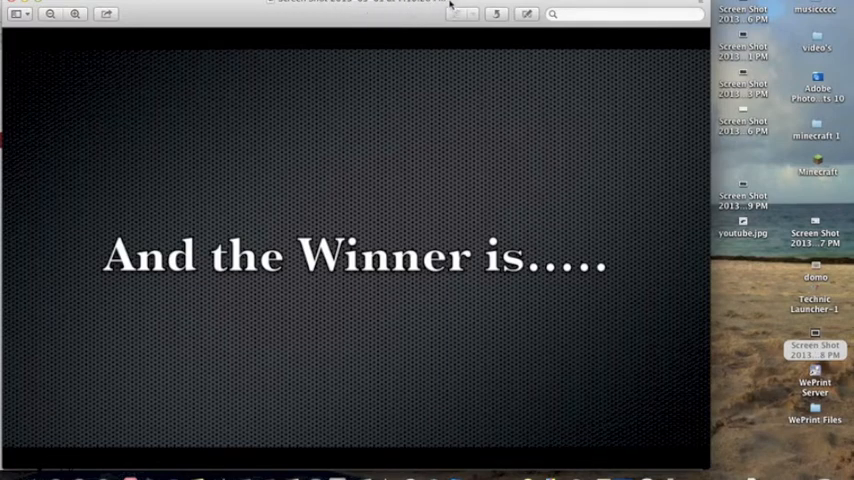
{"action": "mouse_move", "coordinate": [10, 12]}
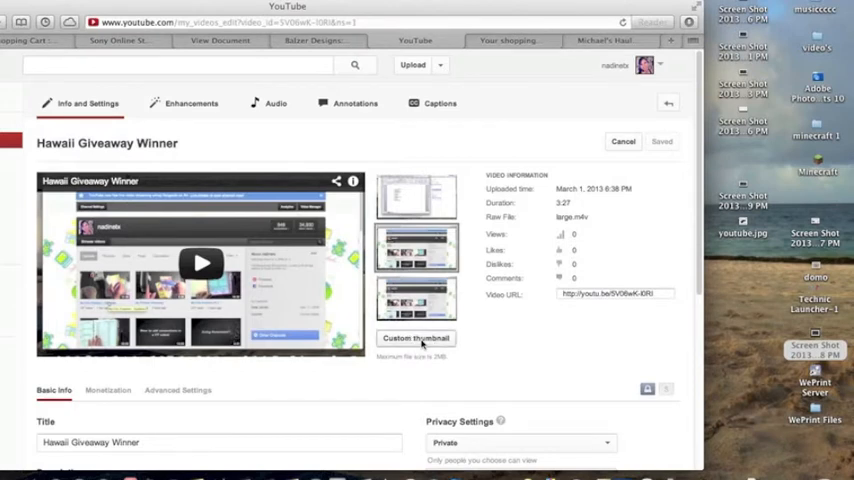
Upload Screen Shot 2013-03-01 at 7.10.28 PM from Desktop as the custom thumbnail, choosing it twice
{"action": "left_click", "coordinate": [415, 337]}
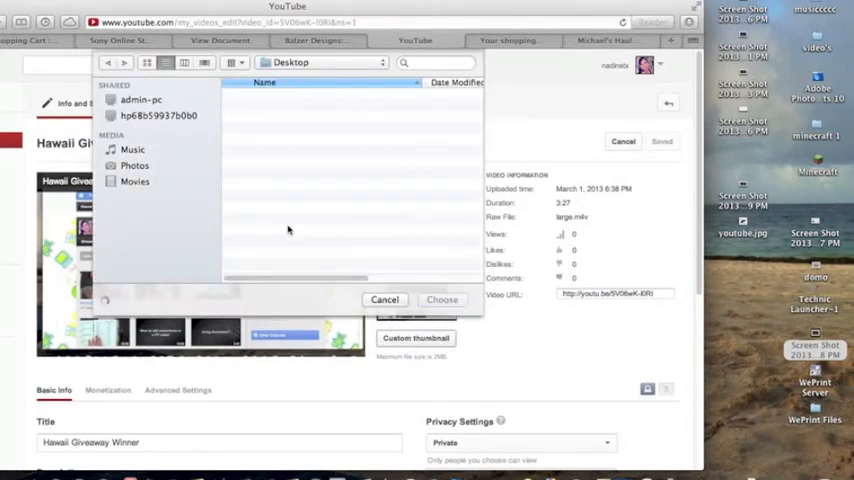
{"action": "left_click", "coordinate": [139, 114]}
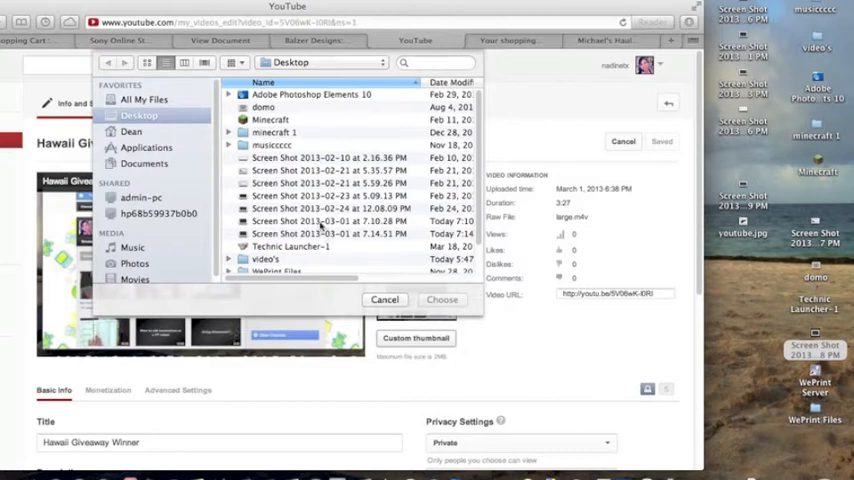
{"action": "left_click", "coordinate": [330, 220]}
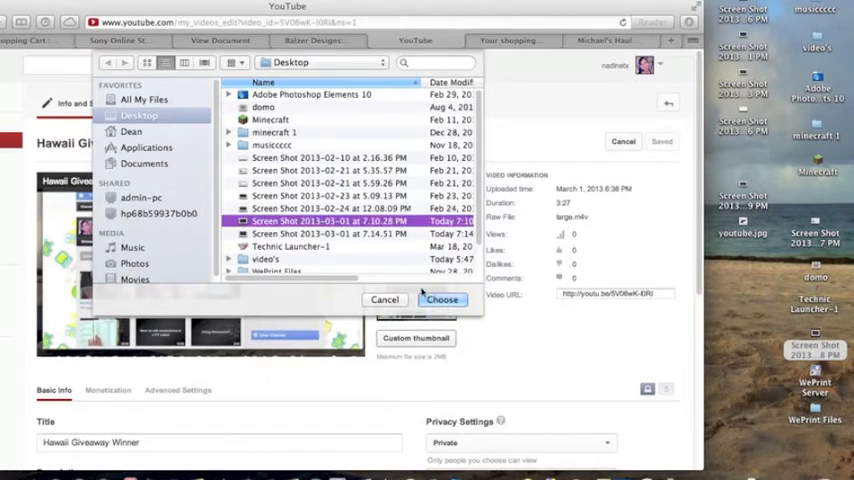
{"action": "left_click", "coordinate": [441, 299]}
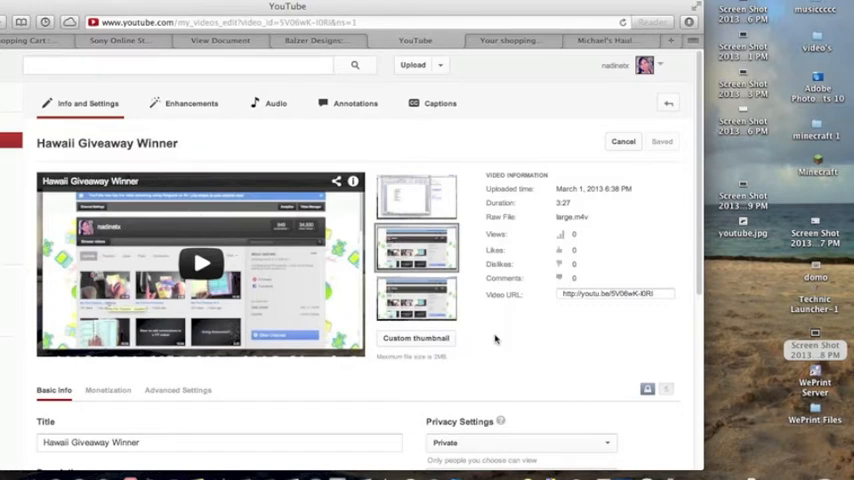
{"action": "mouse_move", "coordinate": [459, 346]}
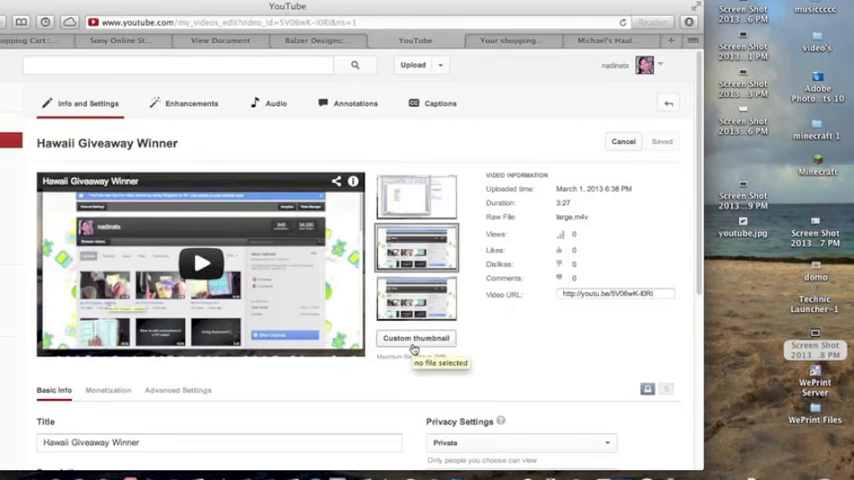
{"action": "left_click", "coordinate": [415, 338]}
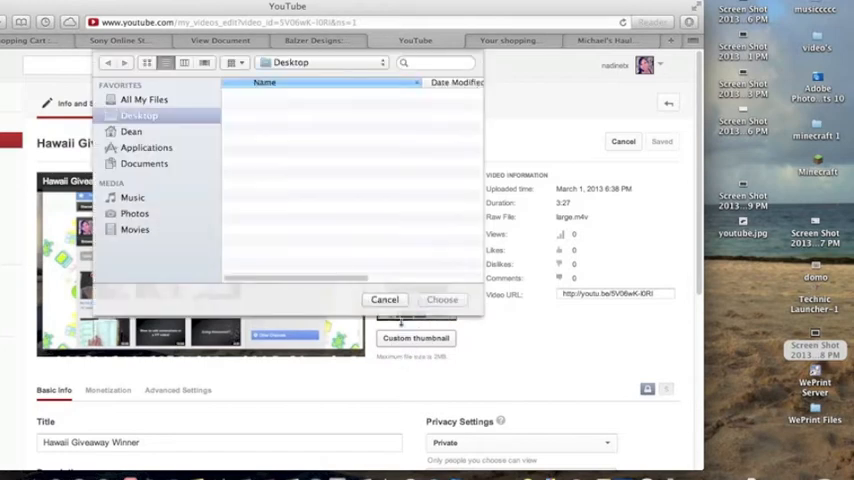
{"action": "left_click", "coordinate": [139, 115]}
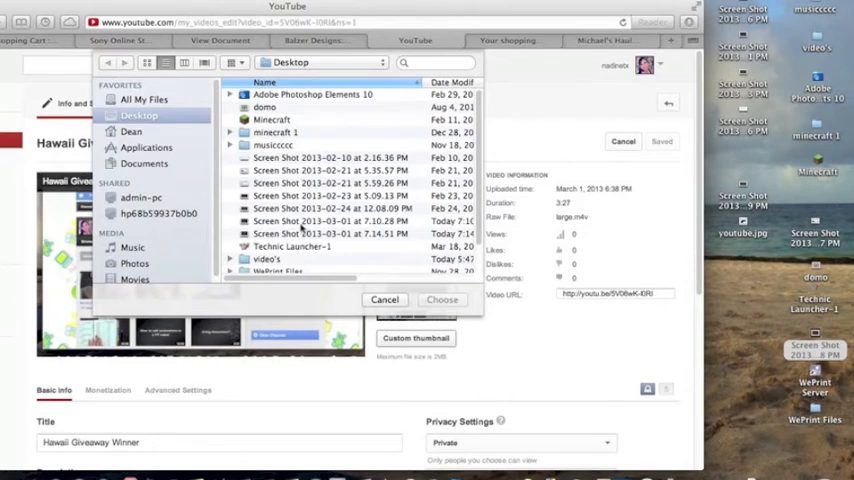
{"action": "left_click", "coordinate": [330, 221]}
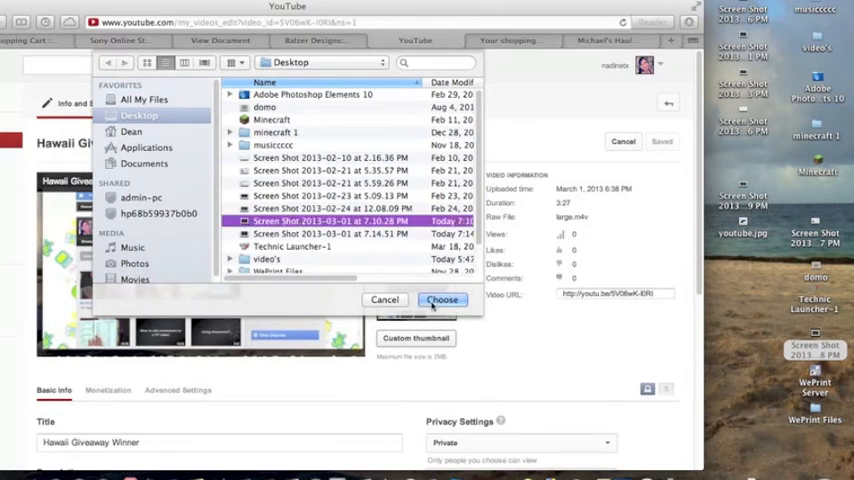
{"action": "left_click", "coordinate": [442, 299]}
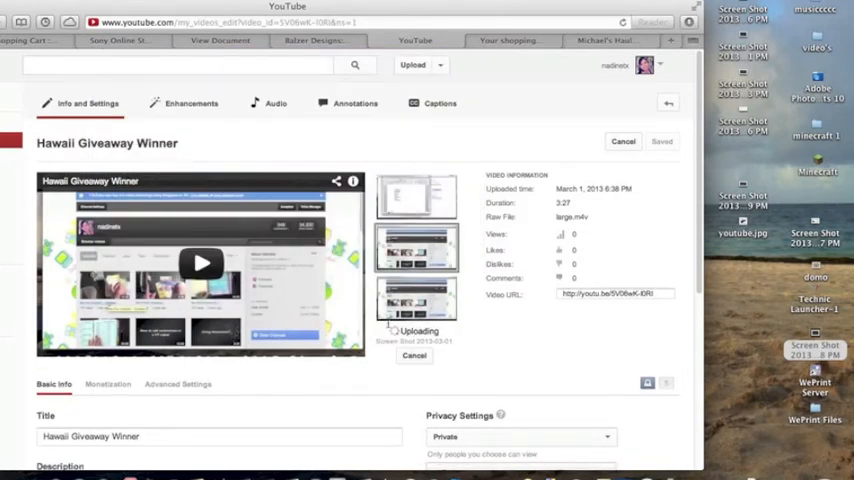
{"action": "mouse_move", "coordinate": [470, 343]}
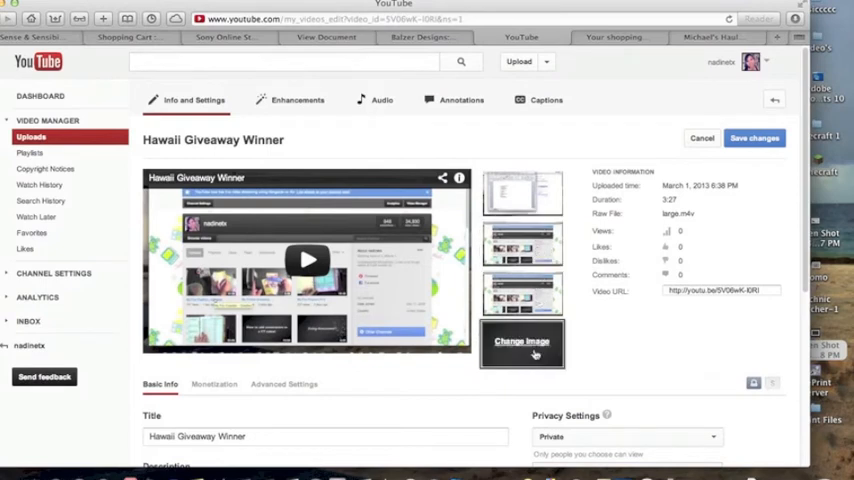
Select the uploaded 'And the Winner is…' thumbnail, cancel the file picker, and save changes
{"action": "left_click", "coordinate": [522, 342]}
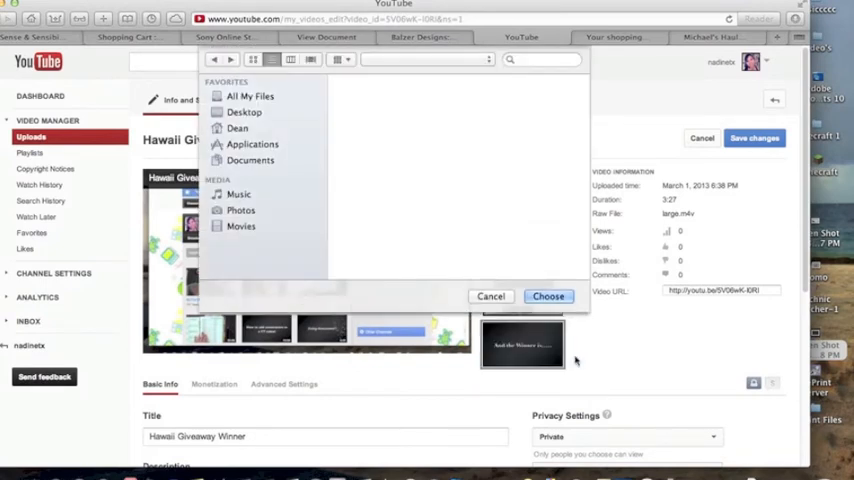
{"action": "left_click", "coordinate": [245, 112]}
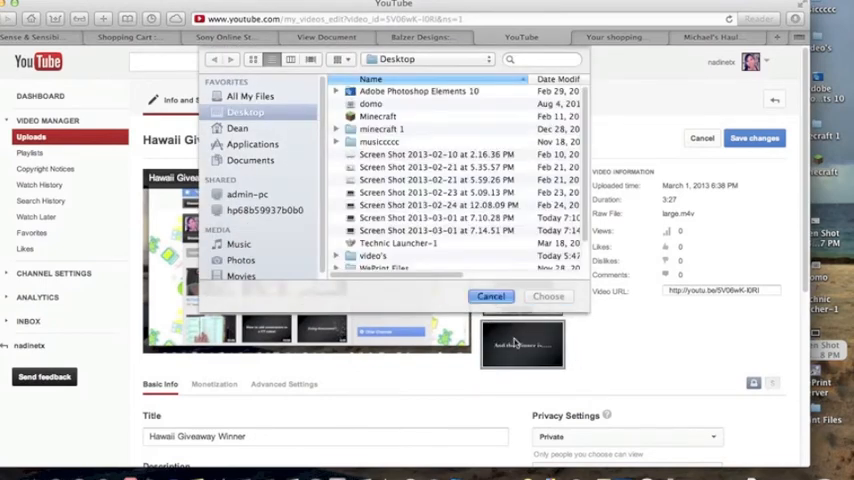
{"action": "left_click", "coordinate": [491, 296]}
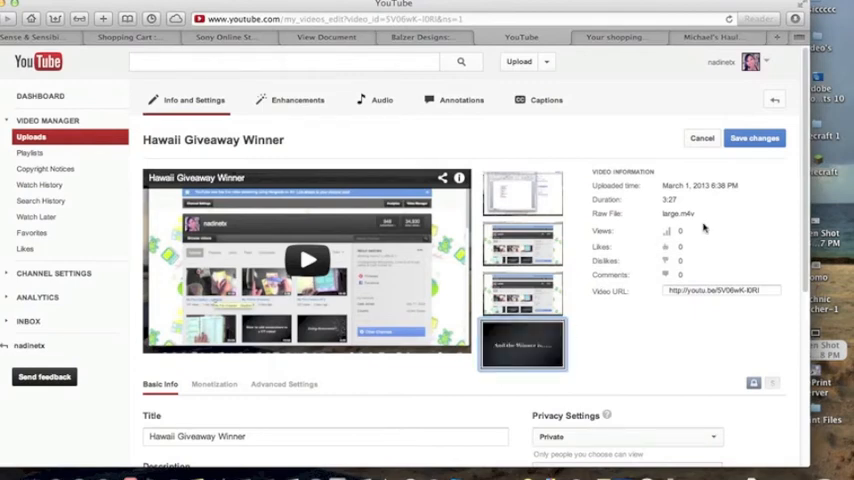
{"action": "left_click", "coordinate": [754, 138]}
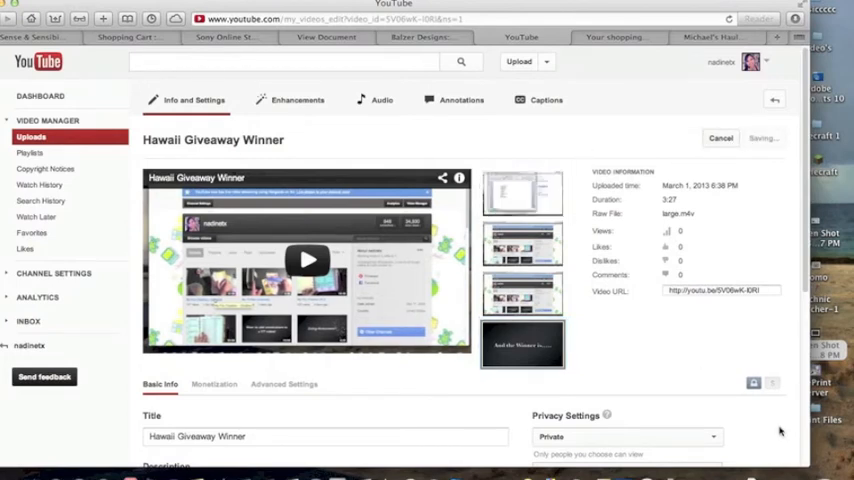
{"action": "scroll", "scroll_direction": "down", "scroll_amount": 3}
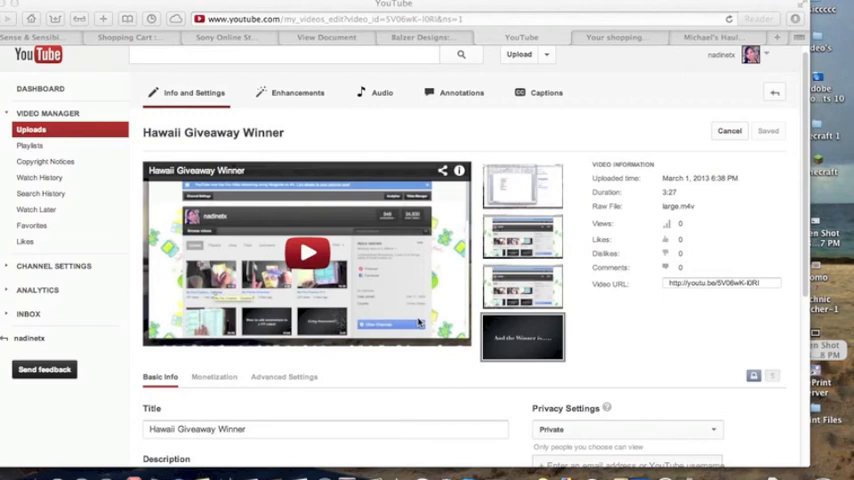
{"action": "mouse_move", "coordinate": [407, 294]}
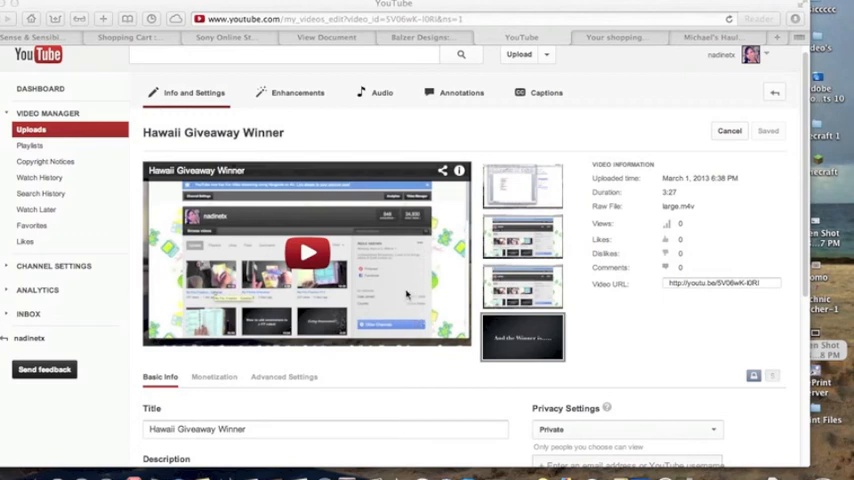
{"action": "mouse_move", "coordinate": [377, 263]}
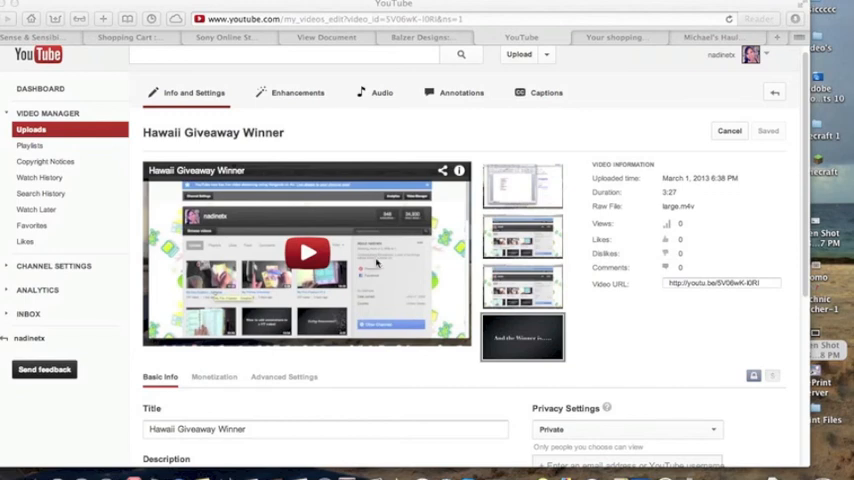
{"action": "mouse_move", "coordinate": [270, 254]}
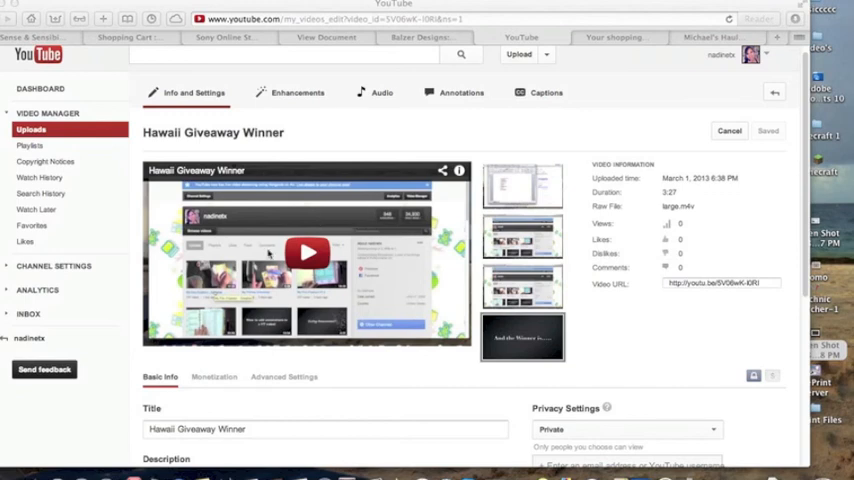